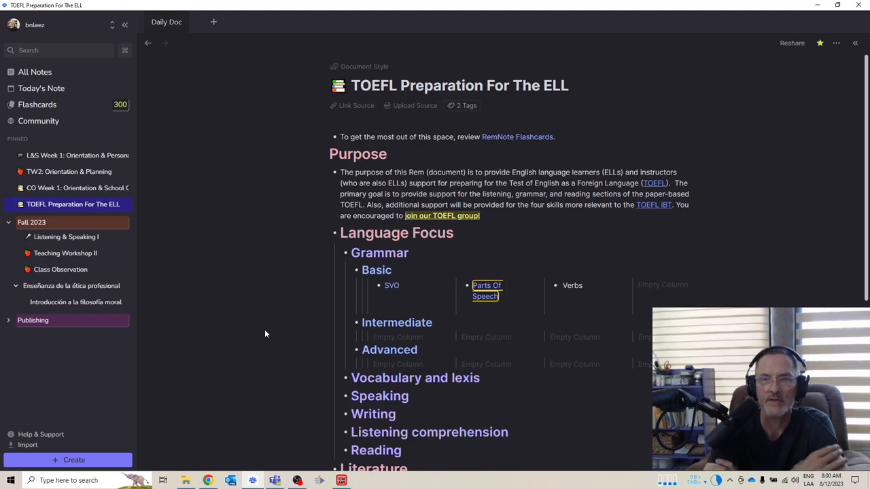
pyautogui.moveTo(342, 307)
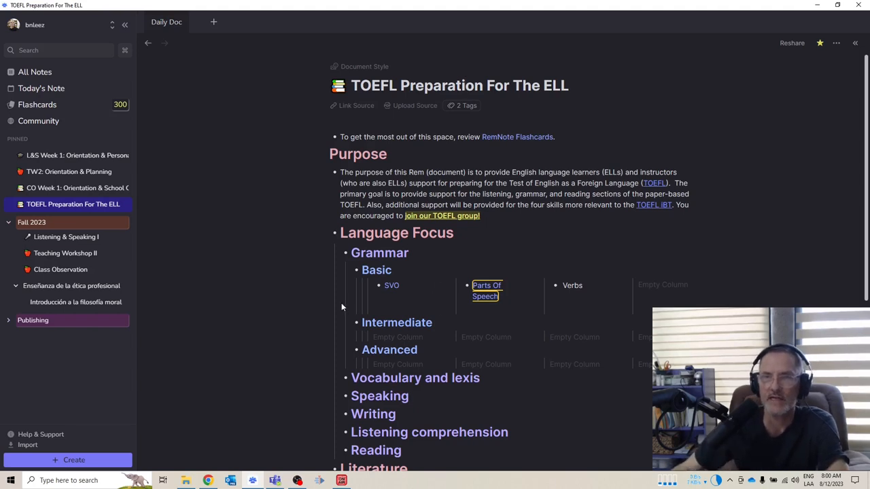
pyautogui.moveTo(352, 350)
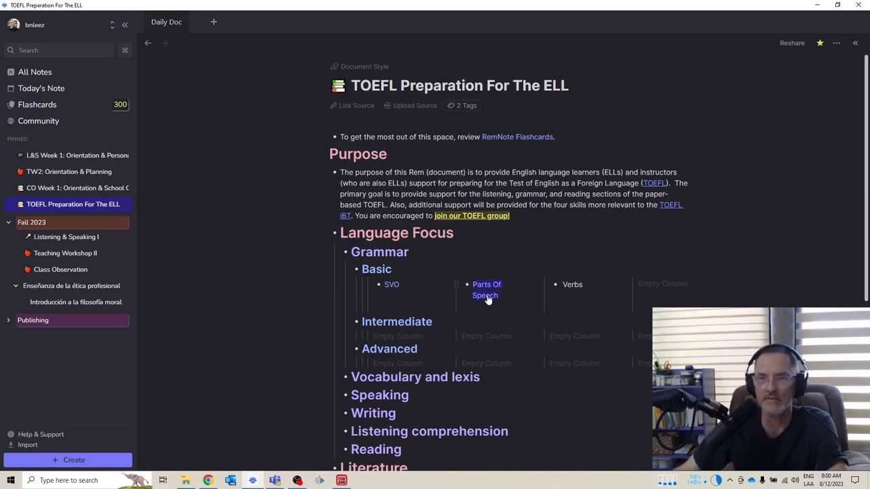
# - Open the Parts Of Speech document from the Basic column and skim it
pyautogui.click(486, 289)
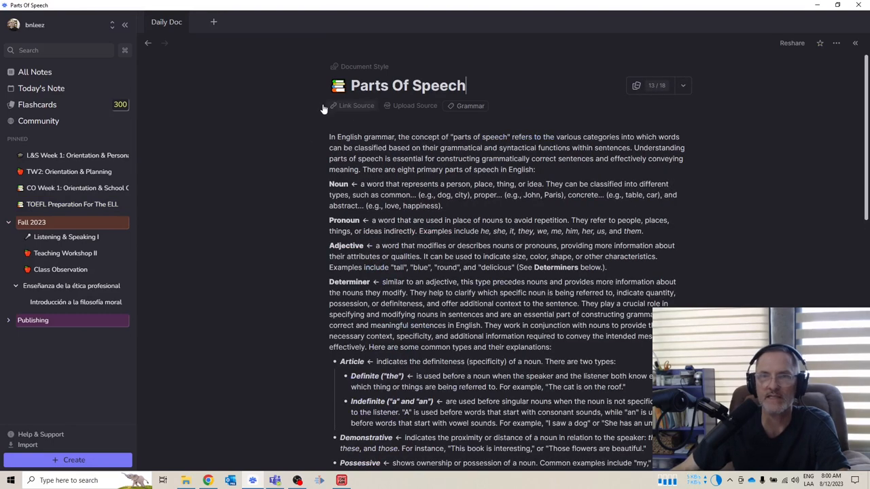
pyautogui.moveTo(405, 250)
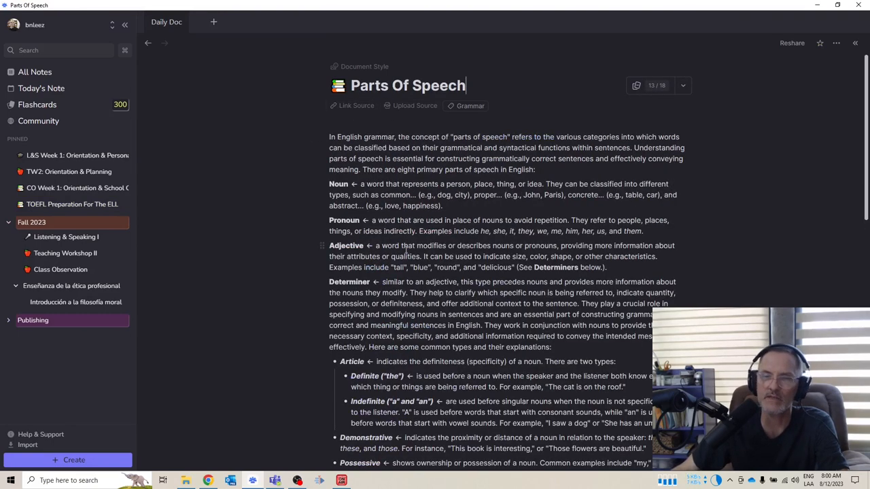
pyautogui.scroll(-3)
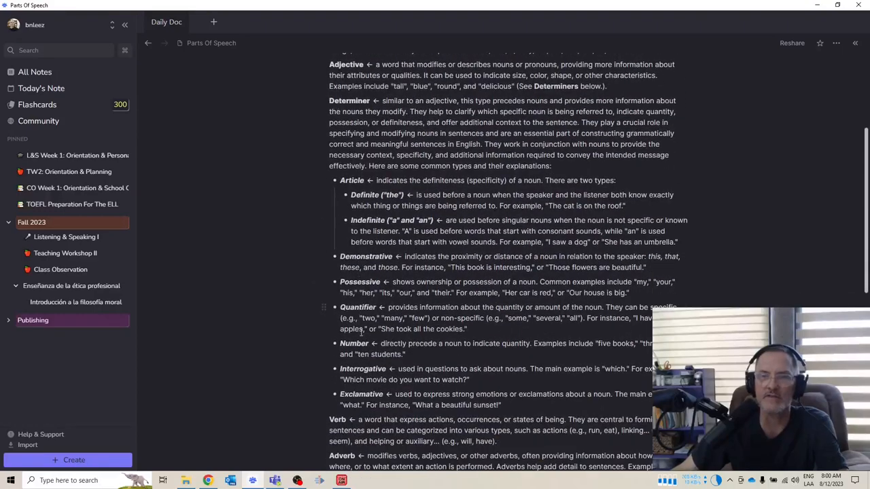
pyautogui.scroll(3)
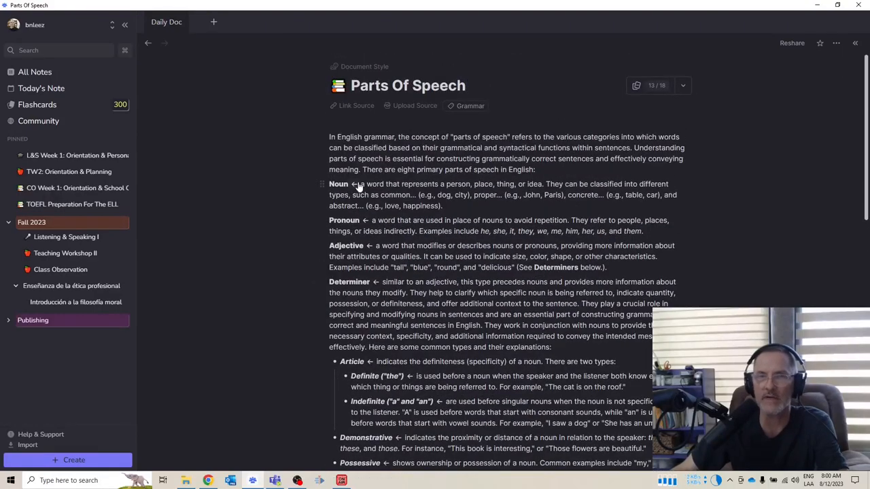
pyautogui.moveTo(356, 219)
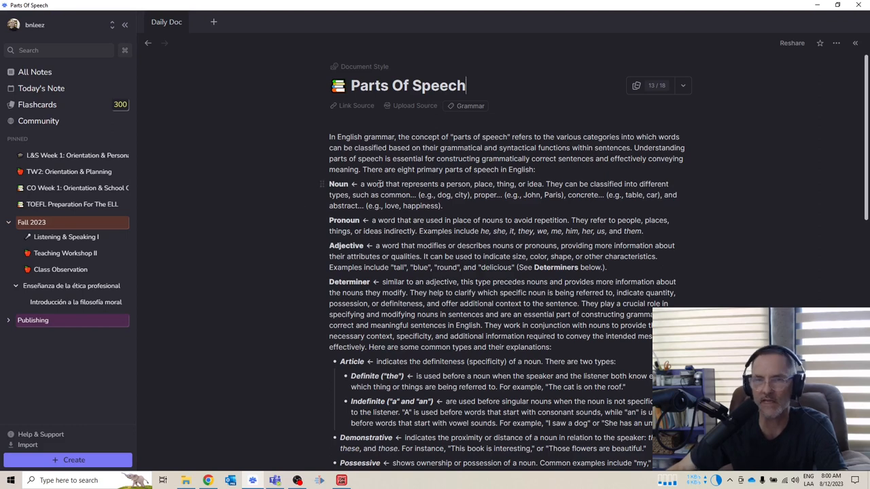
pyautogui.moveTo(122, 191)
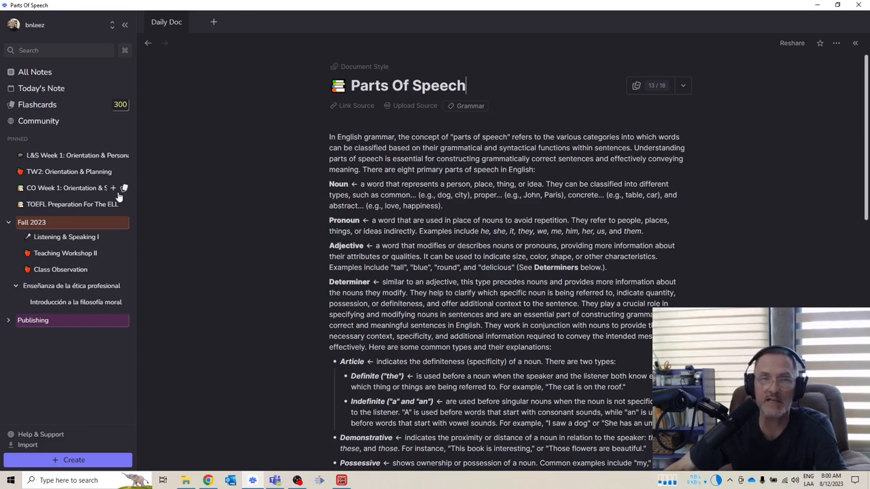
# - Highlight the Noun definition and read through the notes, returning to the top
pyautogui.moveTo(361, 184); pyautogui.dragTo(414, 184)
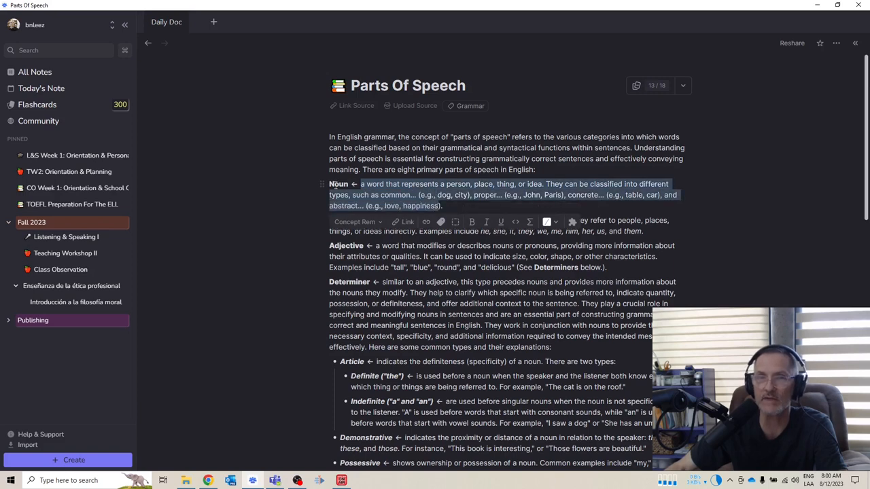
pyautogui.moveTo(404, 292)
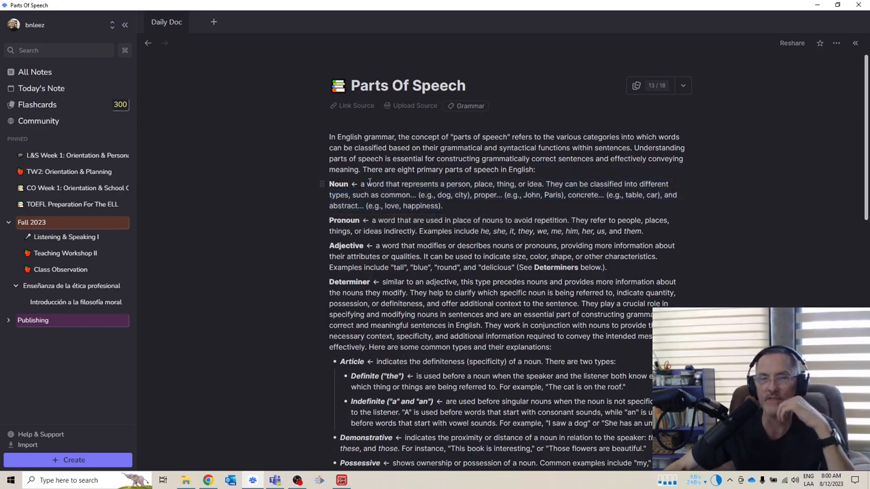
pyautogui.scroll(-3)
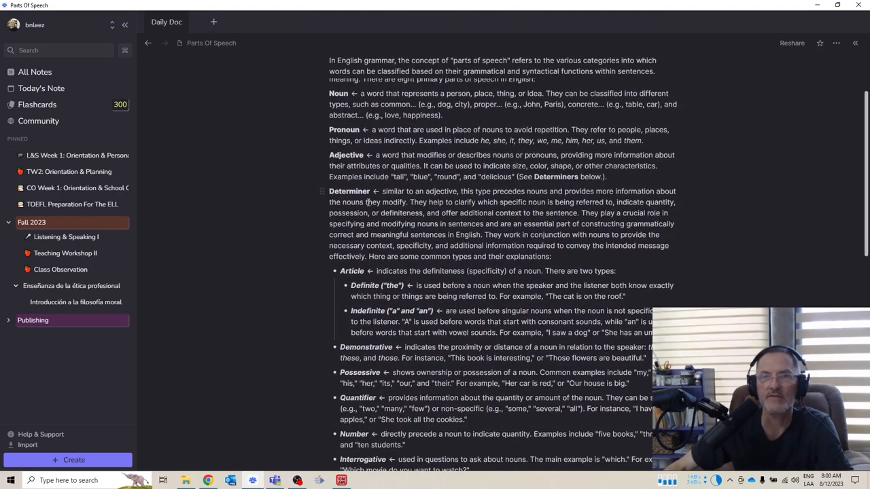
pyautogui.scroll(-3)
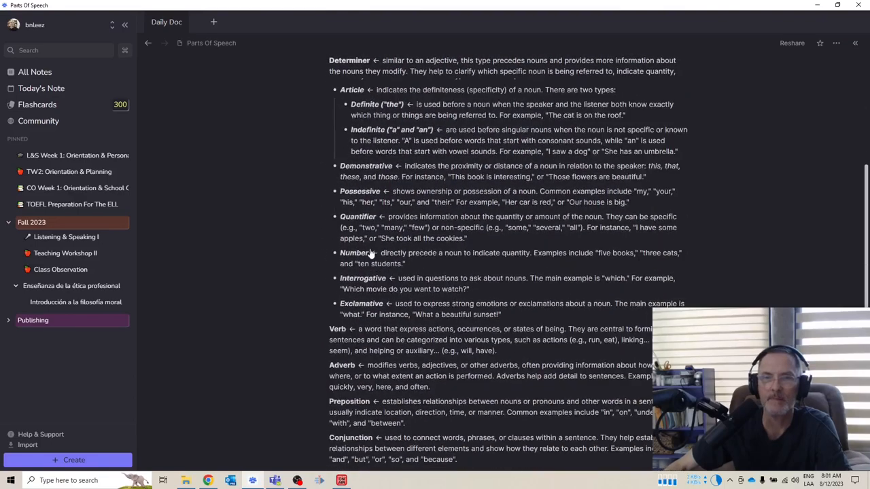
pyautogui.scroll(3)
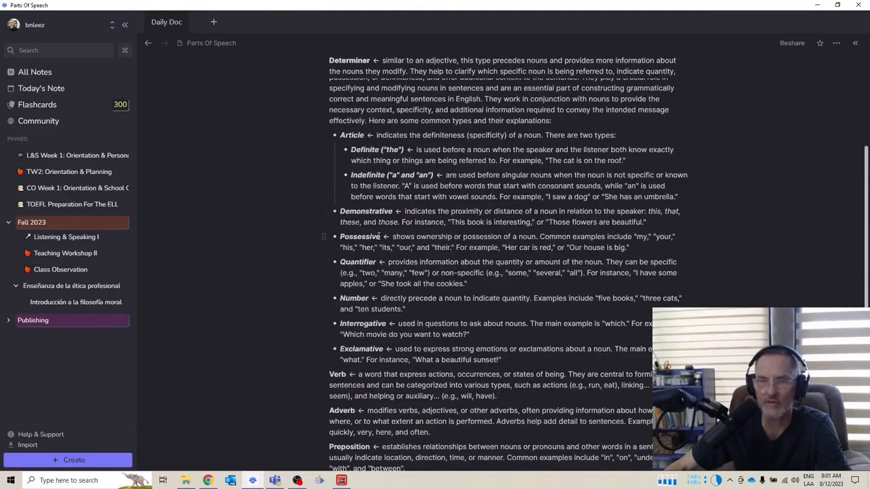
pyautogui.scroll(3)
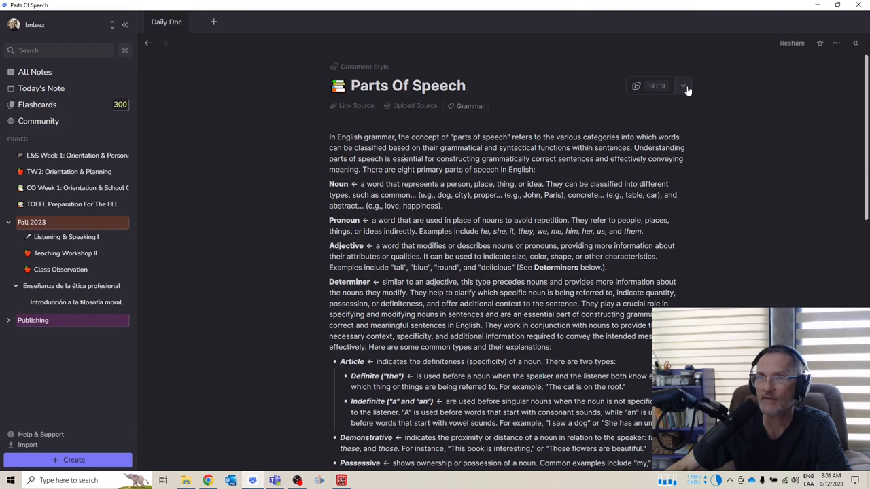
# - Choose Practice with Spaced Repetition from the 13/18 flashcard counter dropdown
pyautogui.click(682, 85)
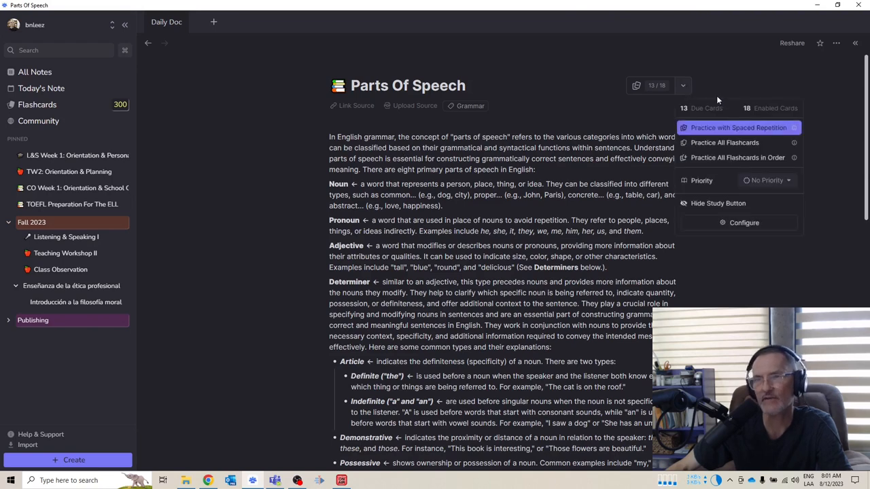
pyautogui.moveTo(675, 226)
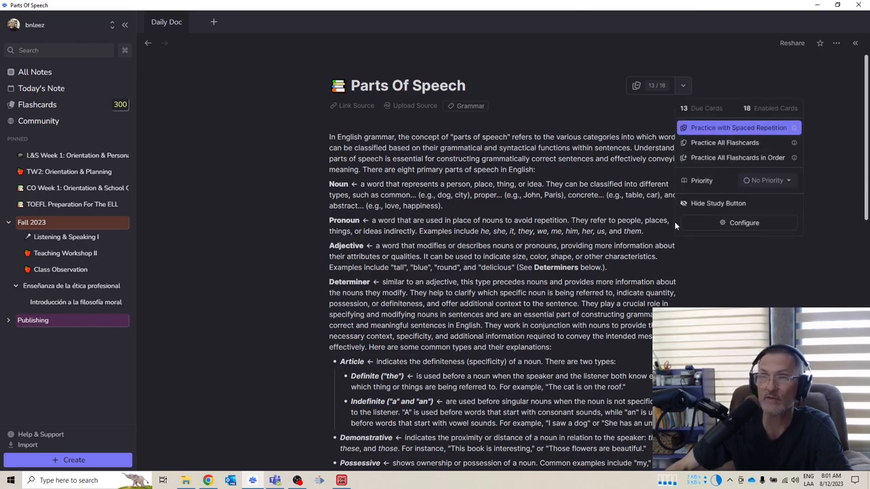
pyautogui.click(613, 117)
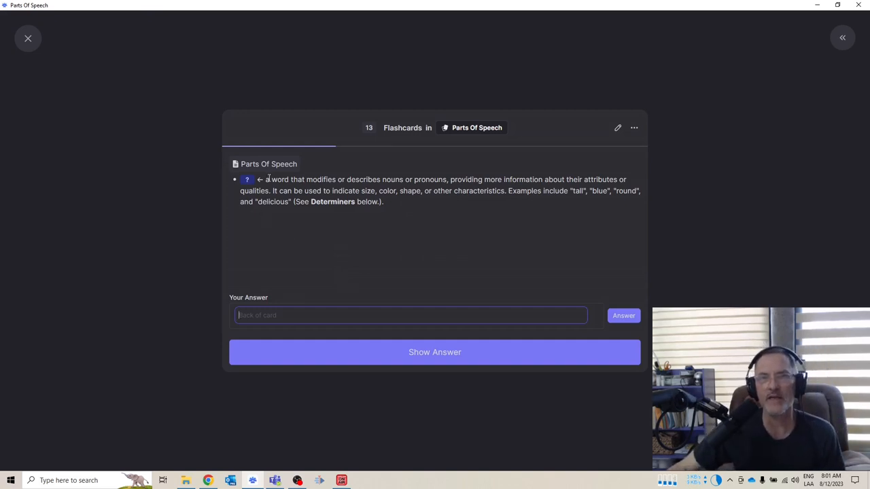
# - Enter 'Adjective' as the answer to the adjective definition card and submit it
pyautogui.moveTo(265, 179); pyautogui.dragTo(382, 202)
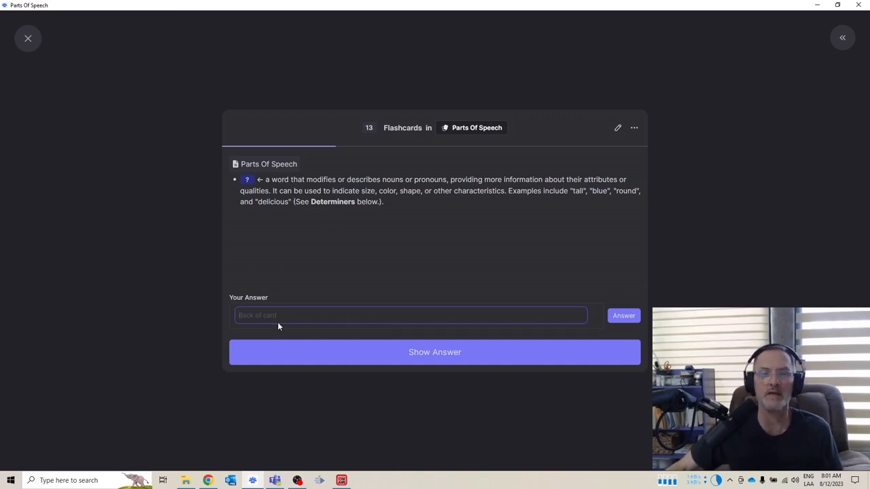
pyautogui.write('Adjective')
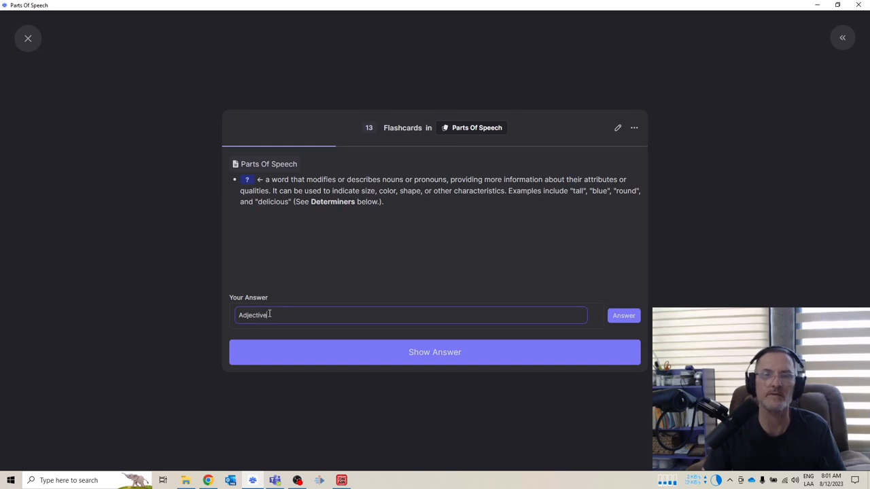
pyautogui.click(623, 316)
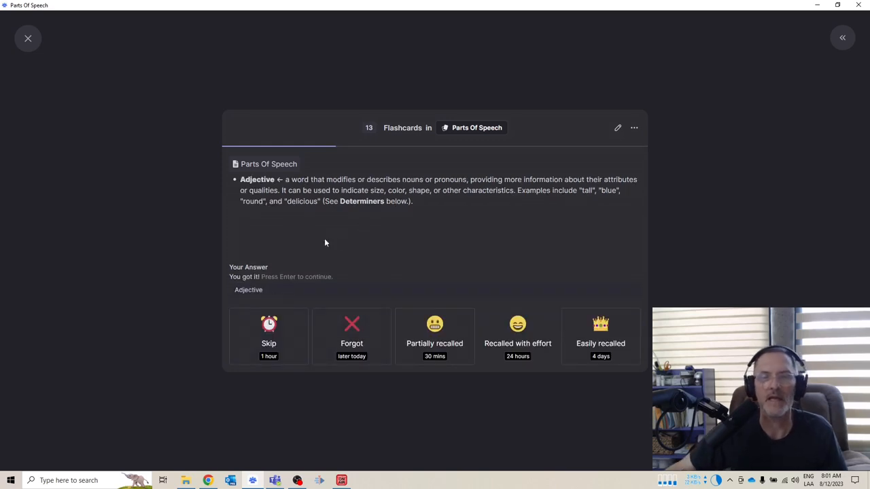
pyautogui.moveTo(247, 285)
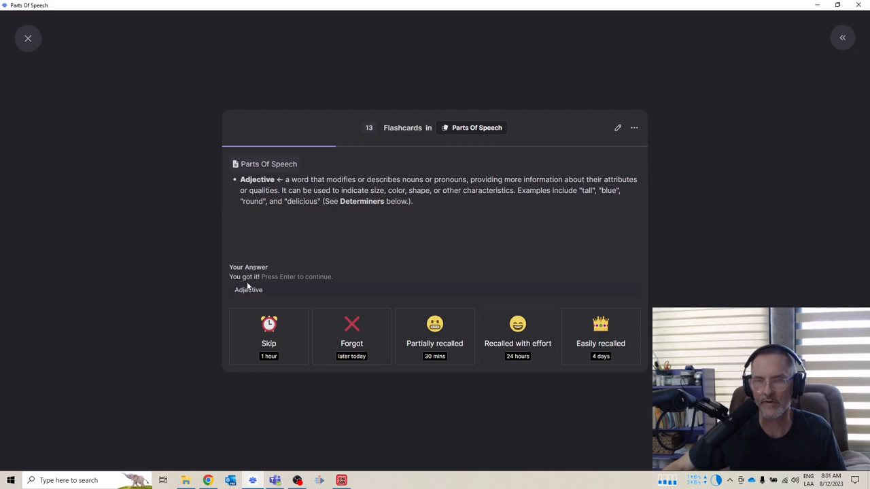
pyautogui.moveTo(208, 331)
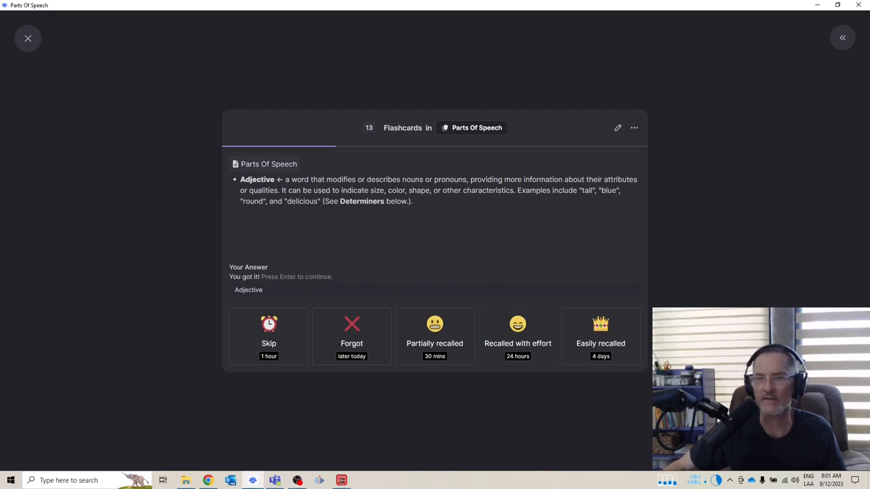
pyautogui.moveTo(212, 395)
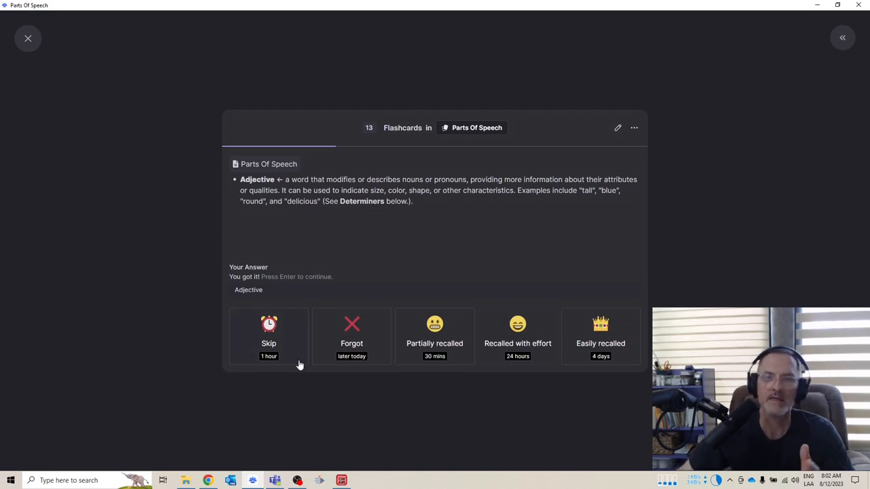
pyautogui.moveTo(250, 292)
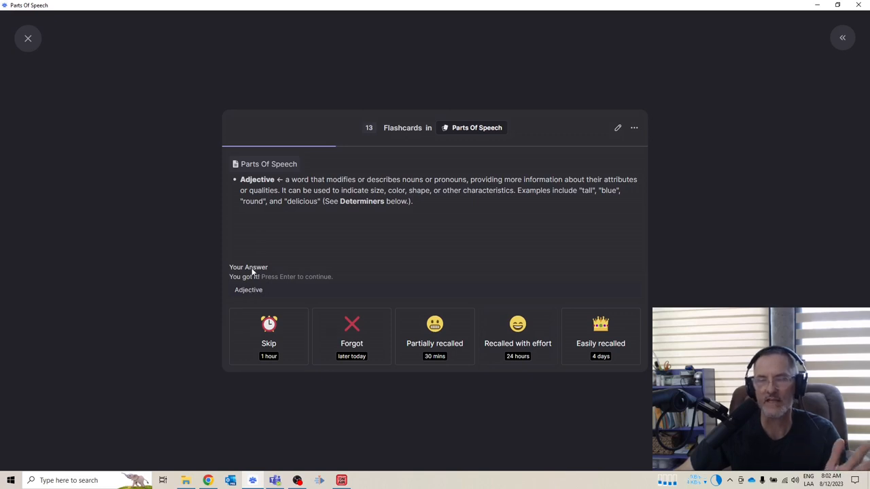
pyautogui.moveTo(237, 301)
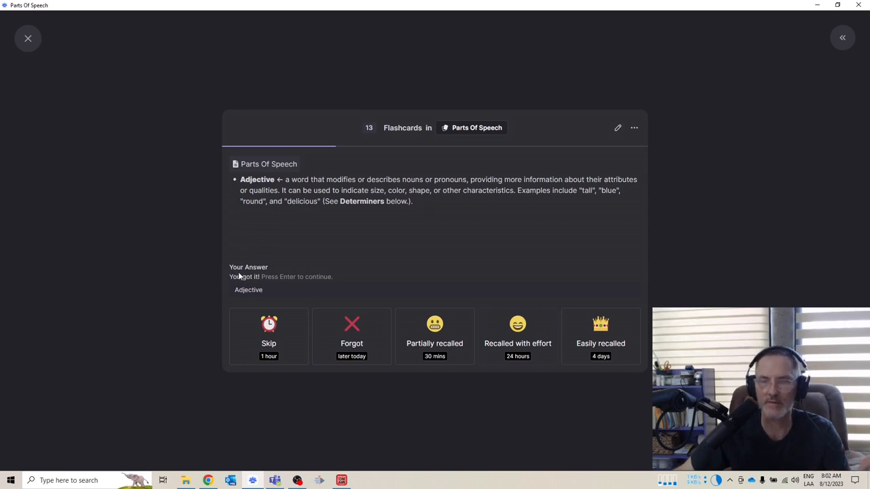
pyautogui.moveTo(278, 283)
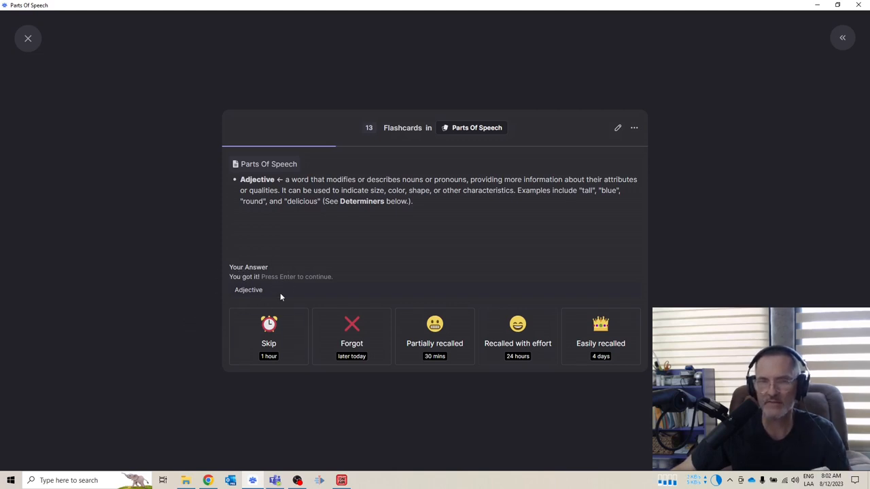
pyautogui.moveTo(661, 297)
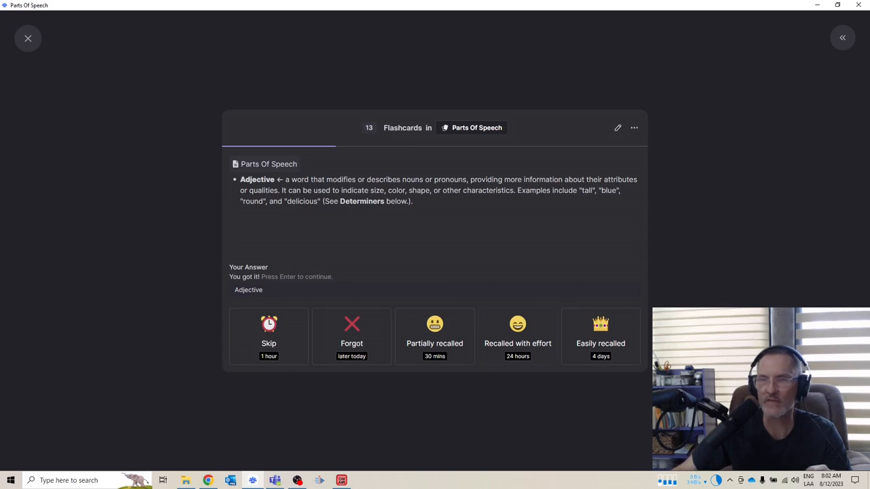
pyautogui.moveTo(604, 369)
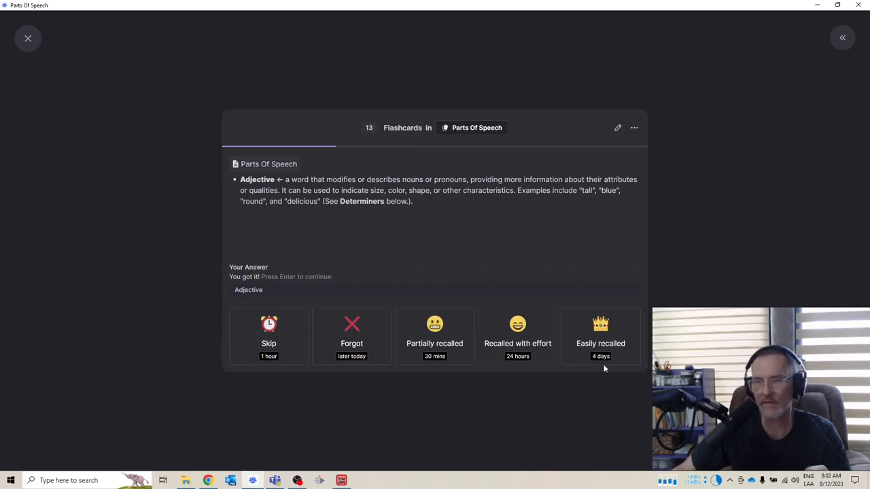
pyautogui.moveTo(297, 348)
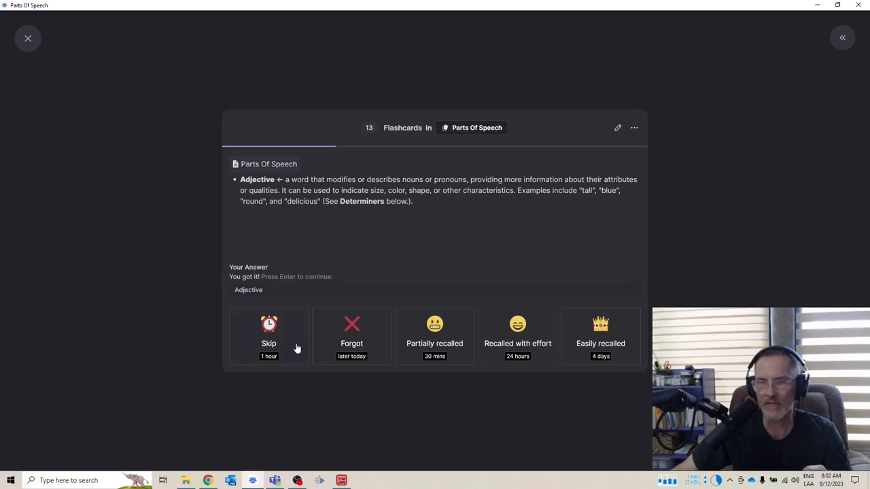
pyautogui.moveTo(685, 290)
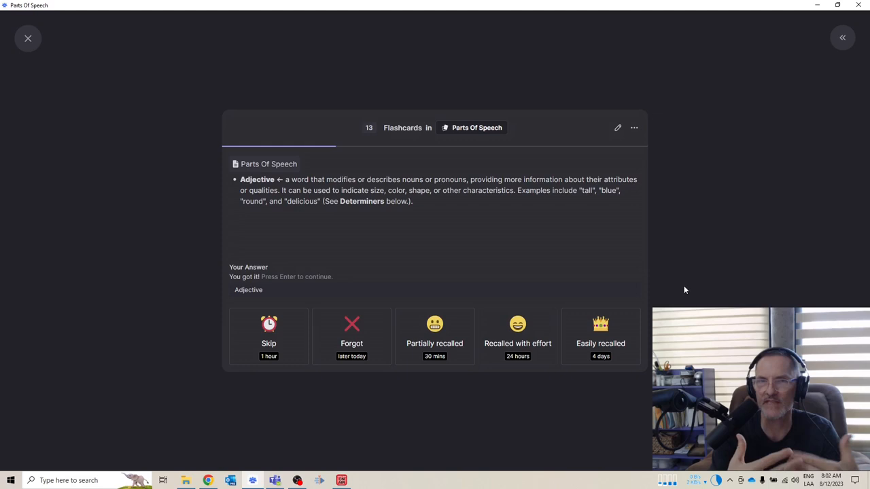
pyautogui.moveTo(344, 359)
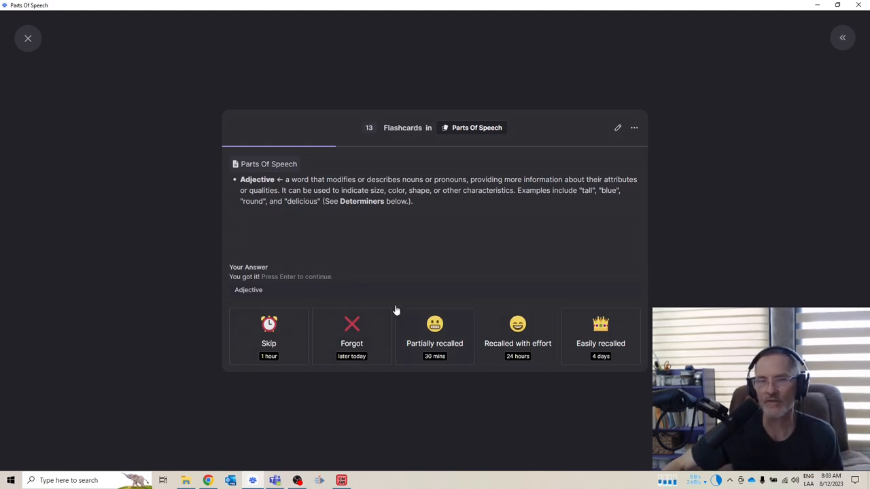
pyautogui.moveTo(374, 348)
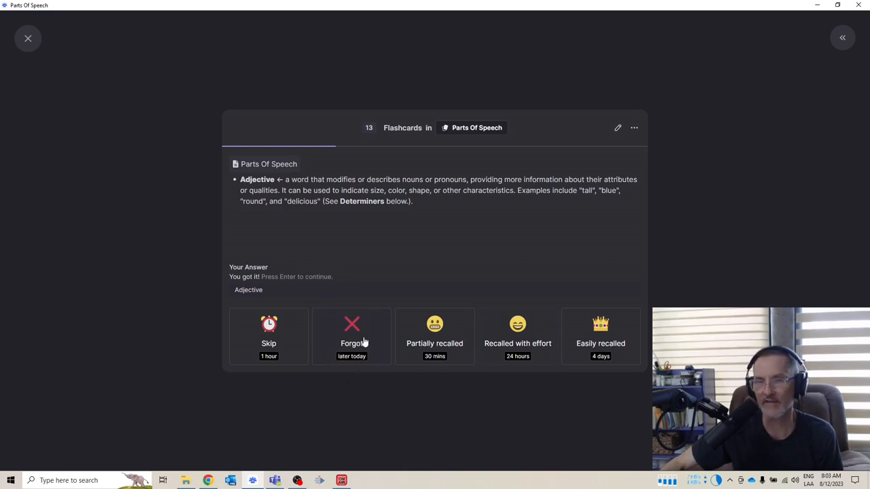
pyautogui.moveTo(369, 397)
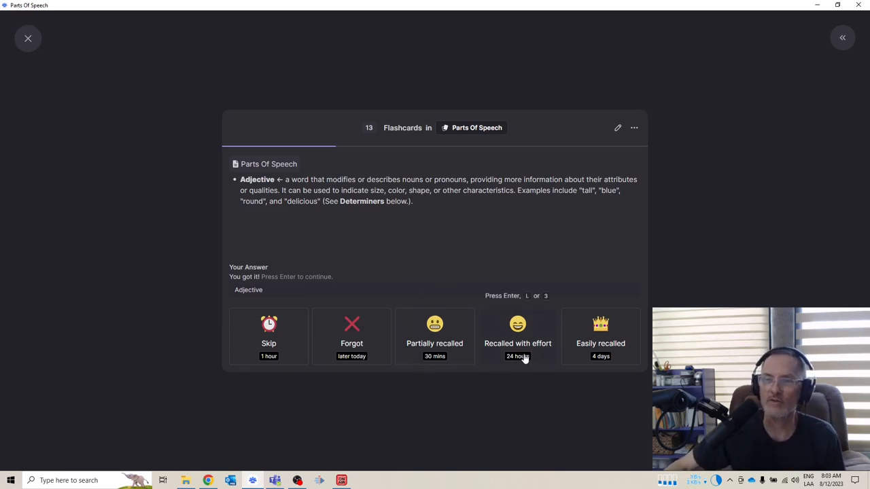
pyautogui.moveTo(412, 333)
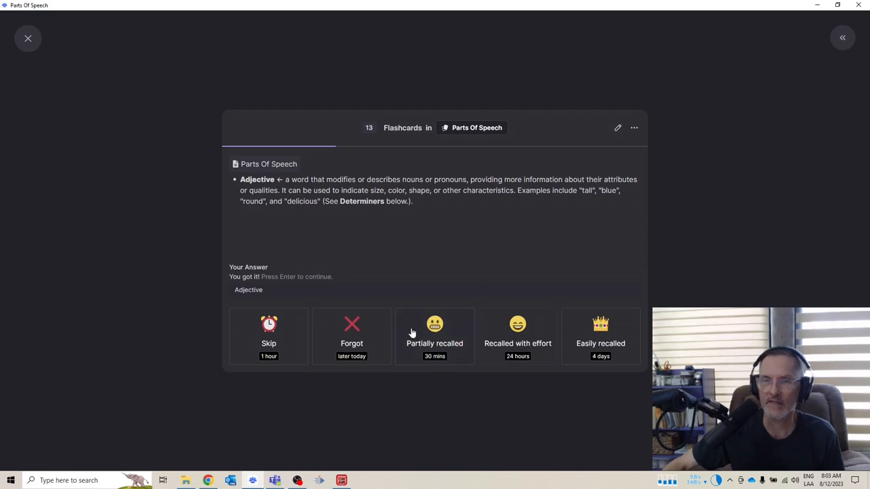
pyautogui.moveTo(518, 414)
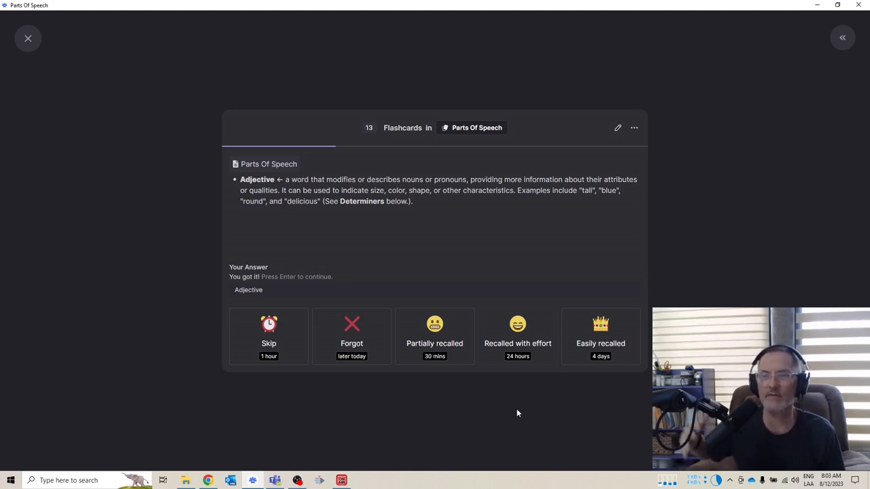
pyautogui.moveTo(594, 325)
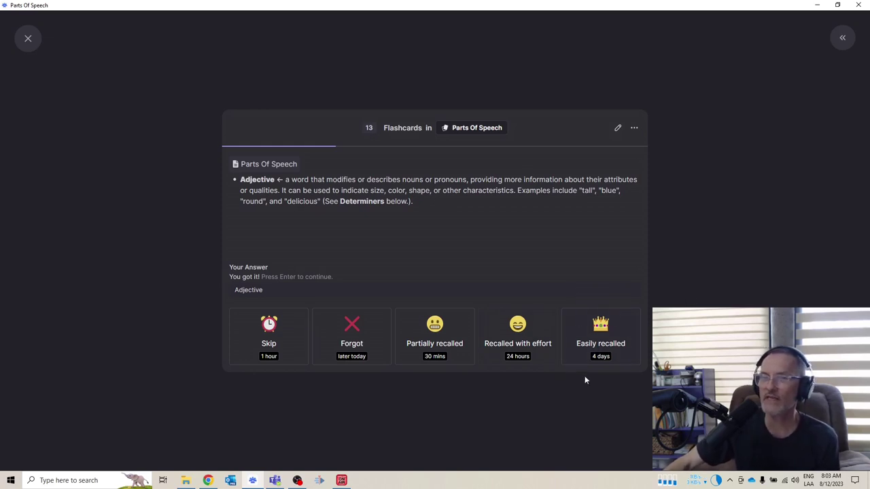
pyautogui.moveTo(573, 277)
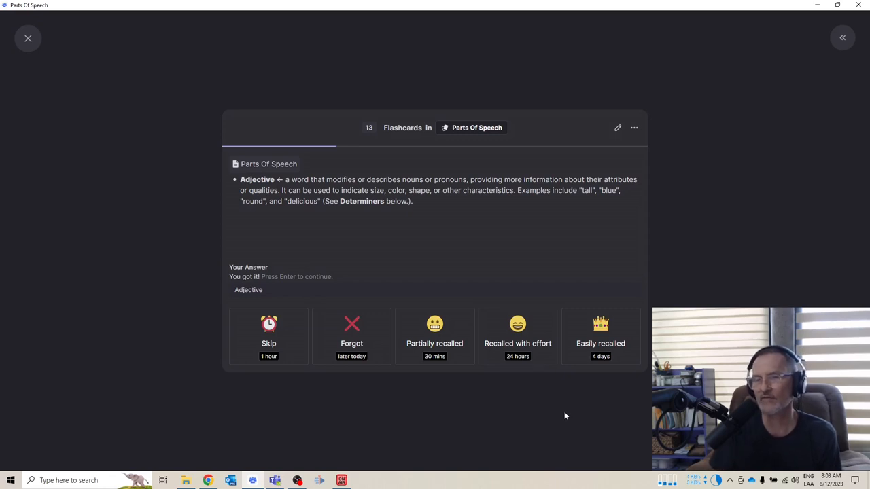
pyautogui.moveTo(309, 372)
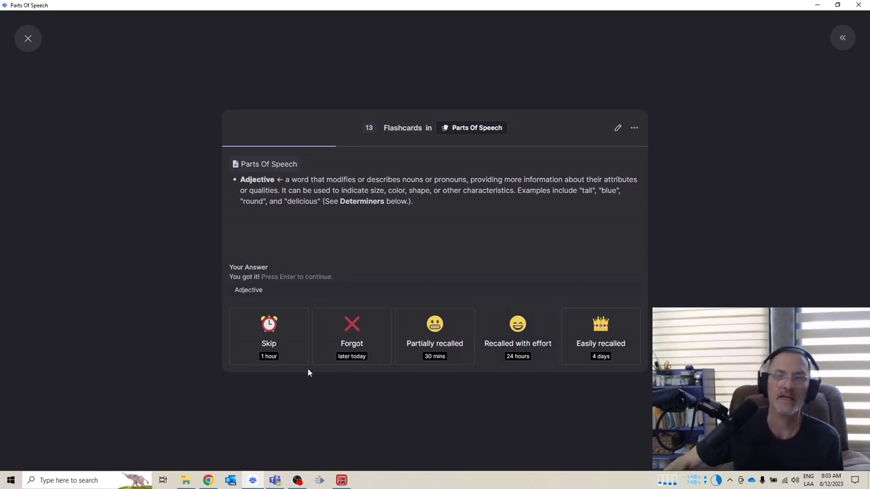
pyautogui.moveTo(545, 334)
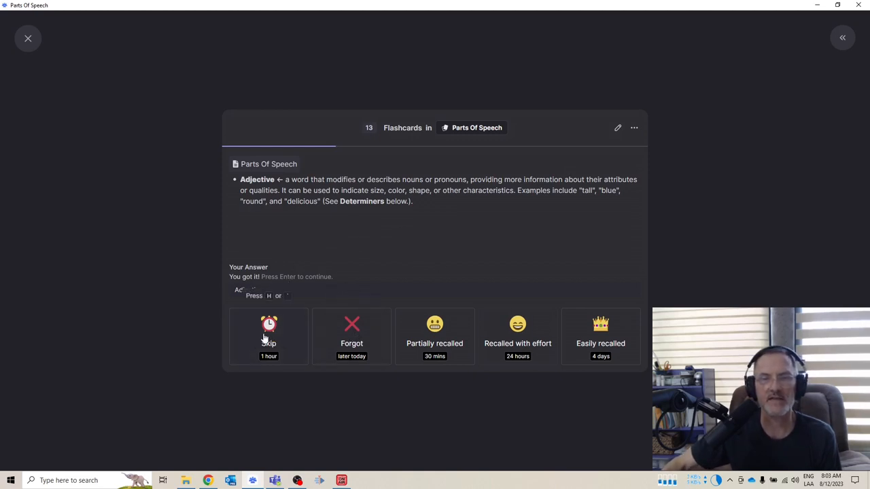
# - Skip the Adjective card, scroll the Parts Of Speech notes, then open sidebar Flashcards
pyautogui.click(269, 337)
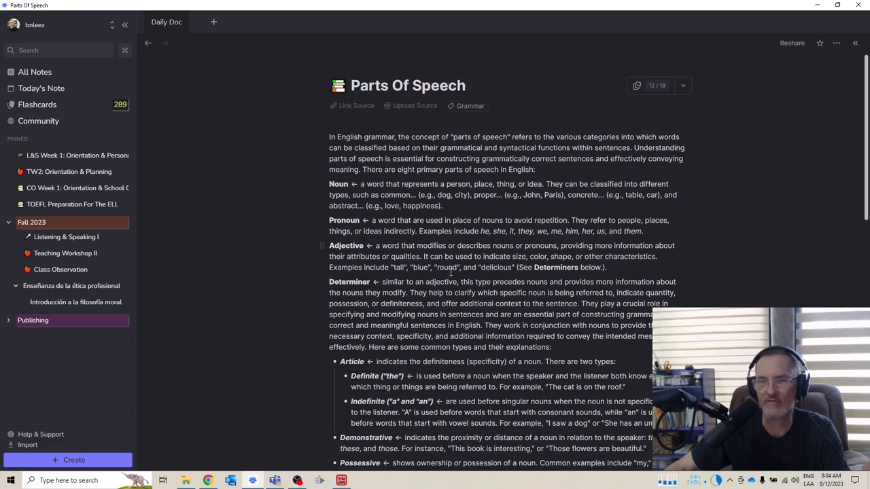
pyautogui.moveTo(677, 66)
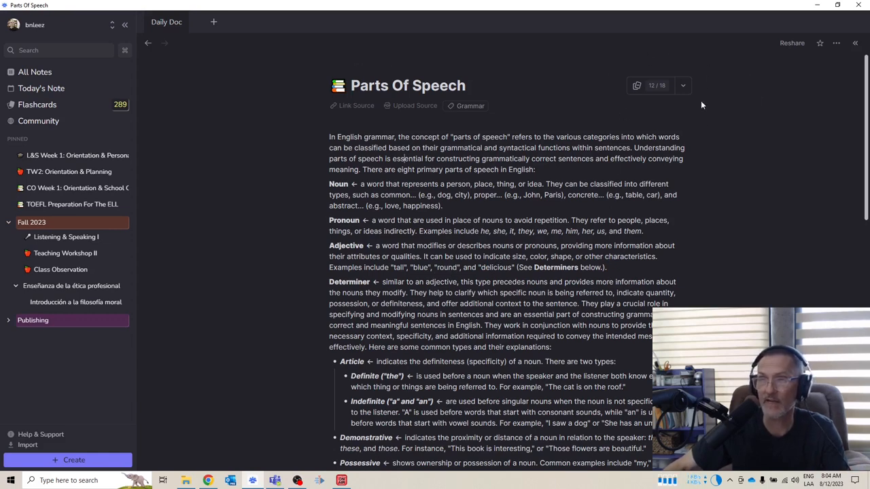
pyautogui.moveTo(651, 57)
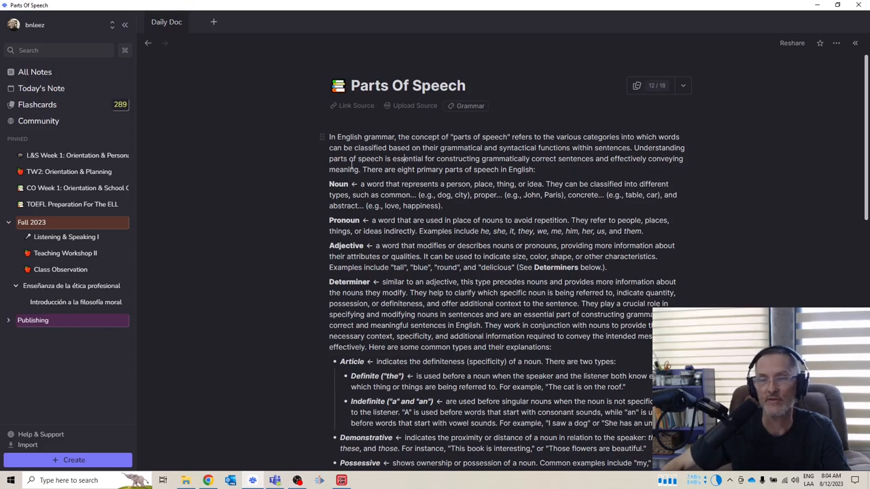
pyautogui.scroll(-3)
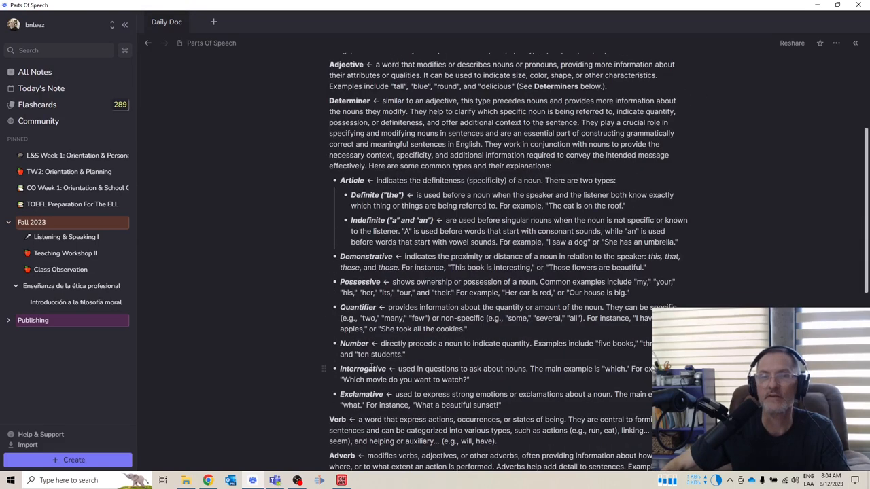
pyautogui.scroll(-3)
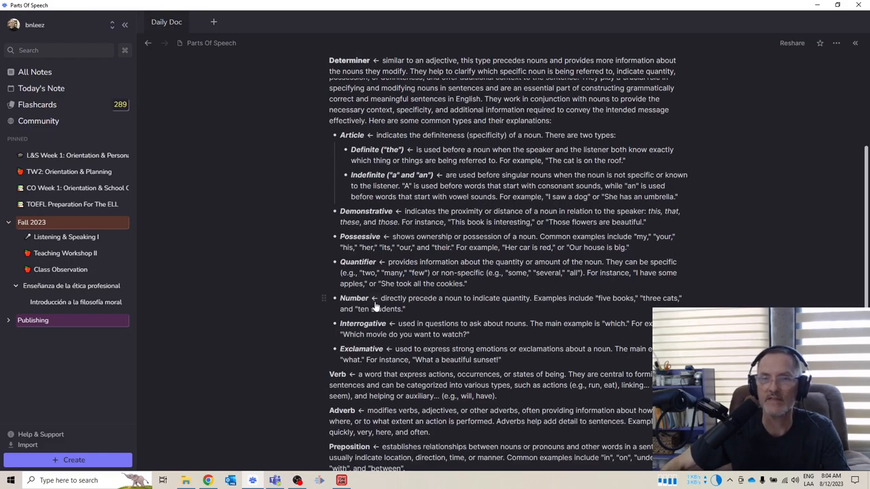
pyautogui.scroll(-3)
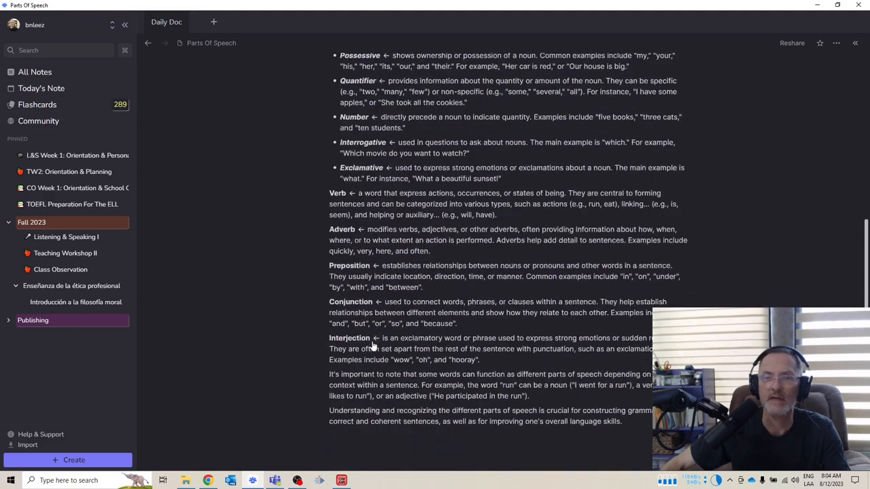
pyautogui.scroll(3)
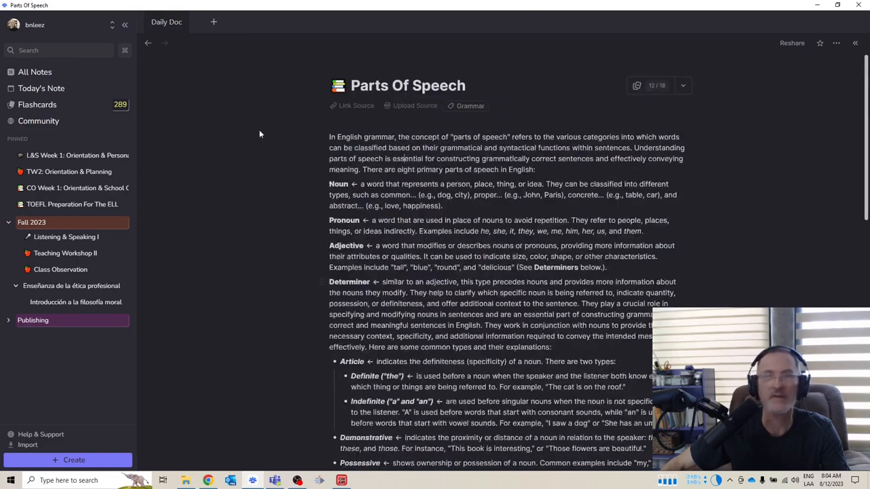
pyautogui.moveTo(31, 109)
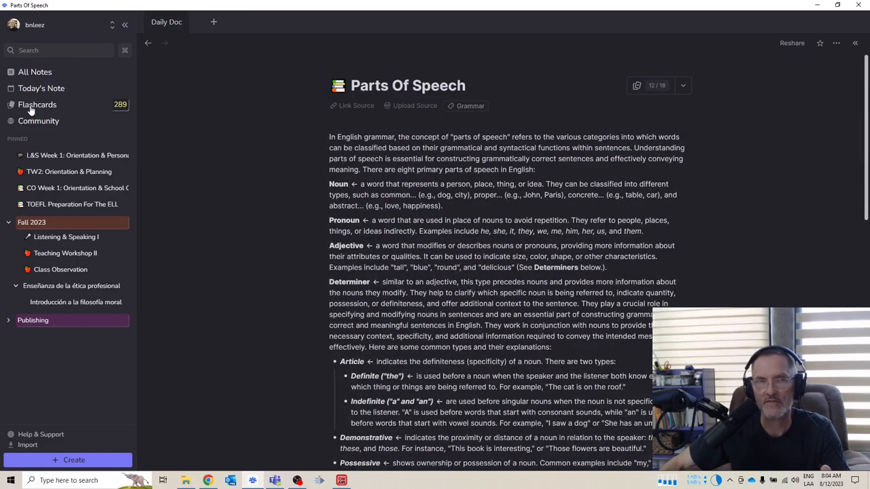
pyautogui.click(38, 104)
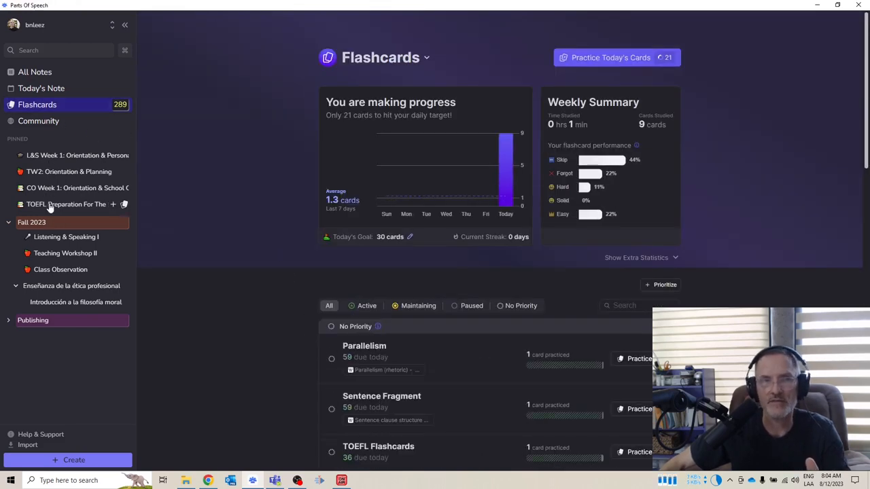
# - Open the pinned TOEFL Preparation For The ELL document and scroll its outline
pyautogui.click(66, 204)
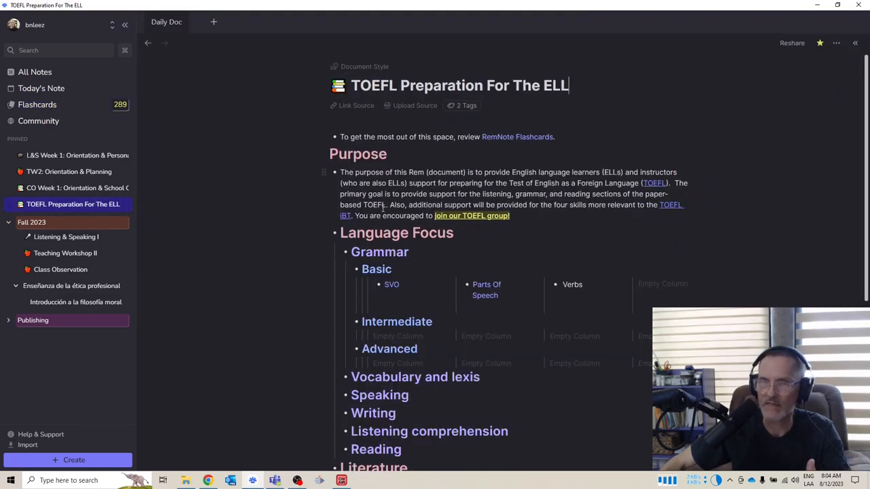
pyautogui.scroll(-3)
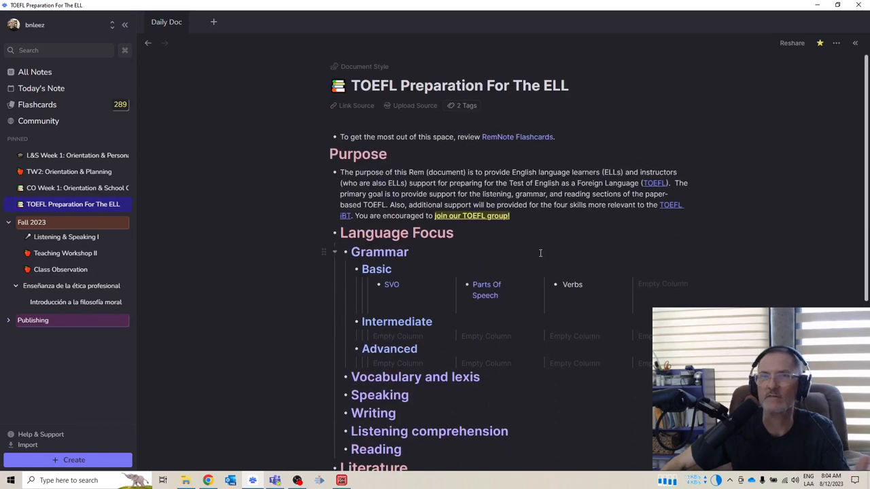
pyautogui.moveTo(507, 256)
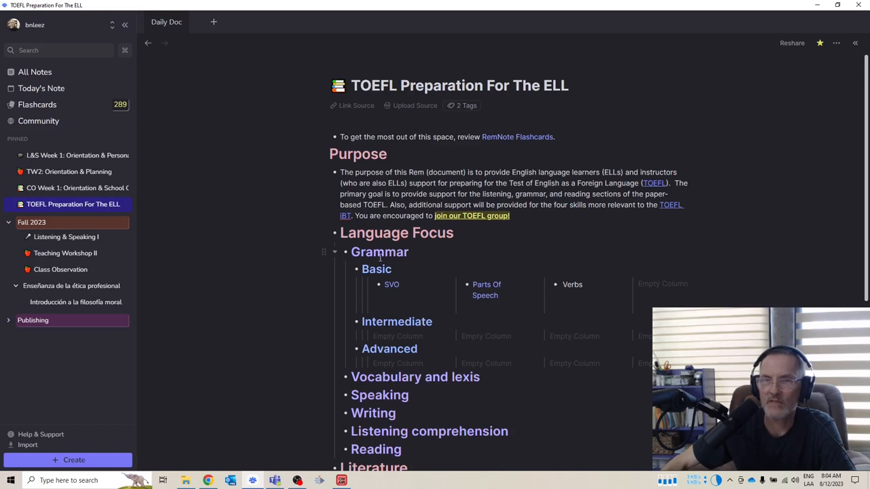
pyautogui.moveTo(344, 272)
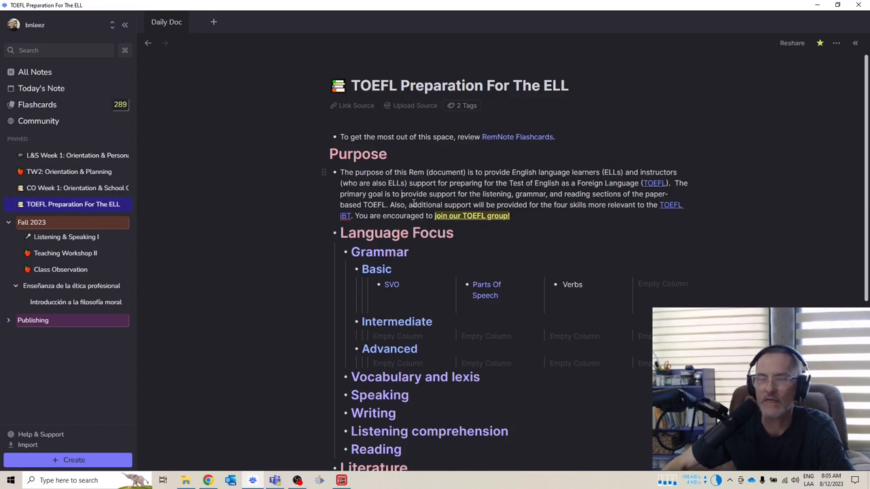
pyautogui.moveTo(392, 193)
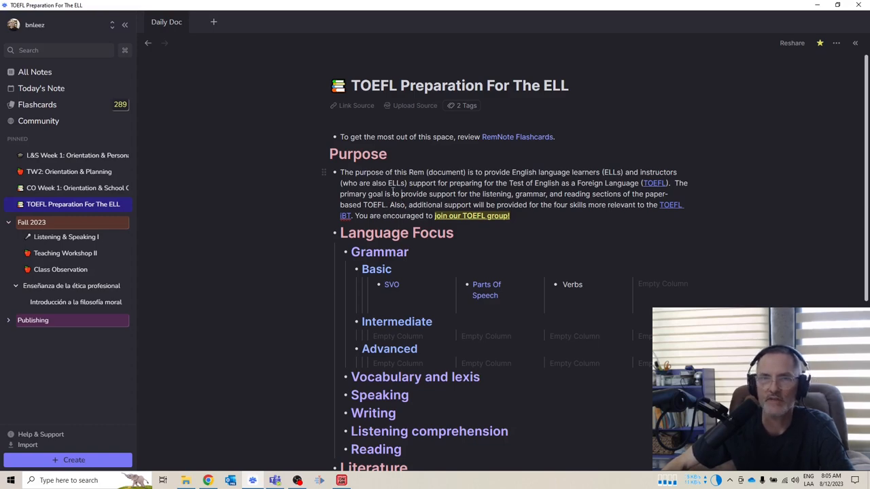